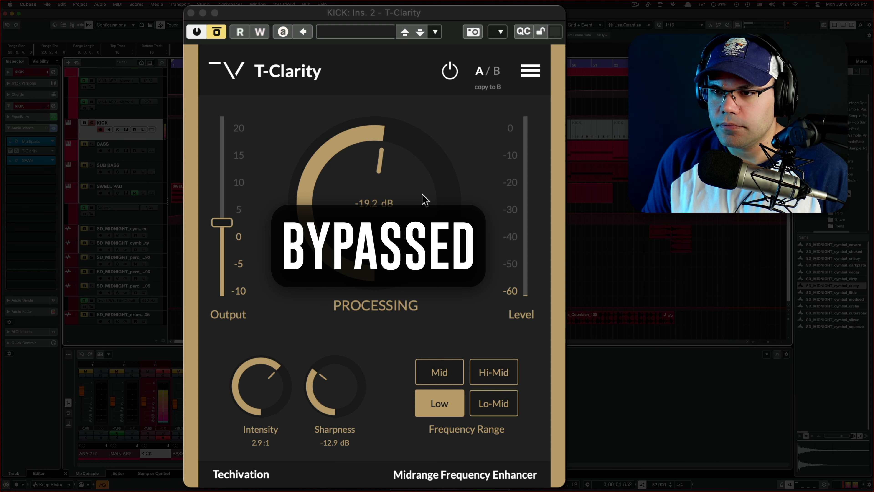
pyautogui.moveTo(237, 61)
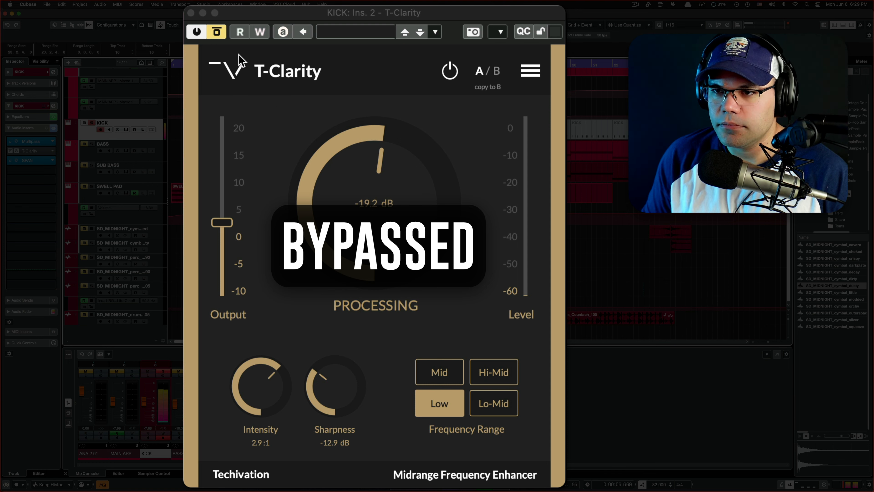
# - Bypass and re-enable the kick's T-Clarity repeatedly for A/B comparison, ending with it active
pyautogui.click(216, 32)
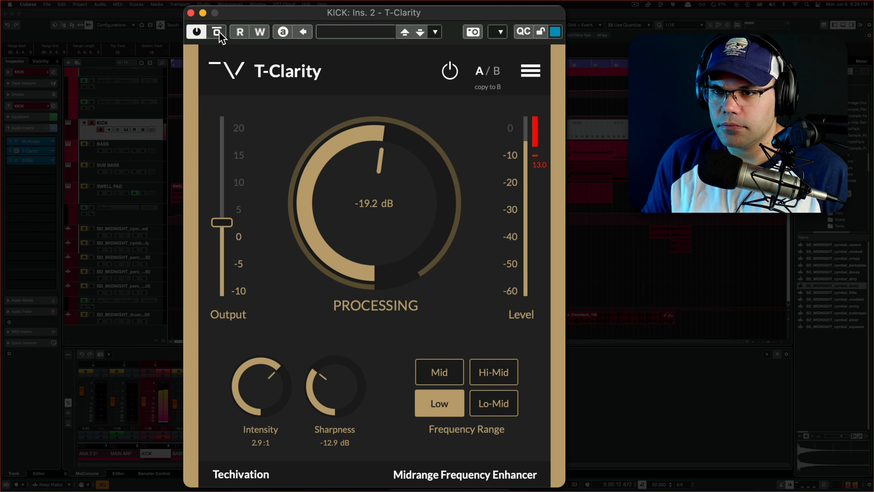
pyautogui.click(216, 32)
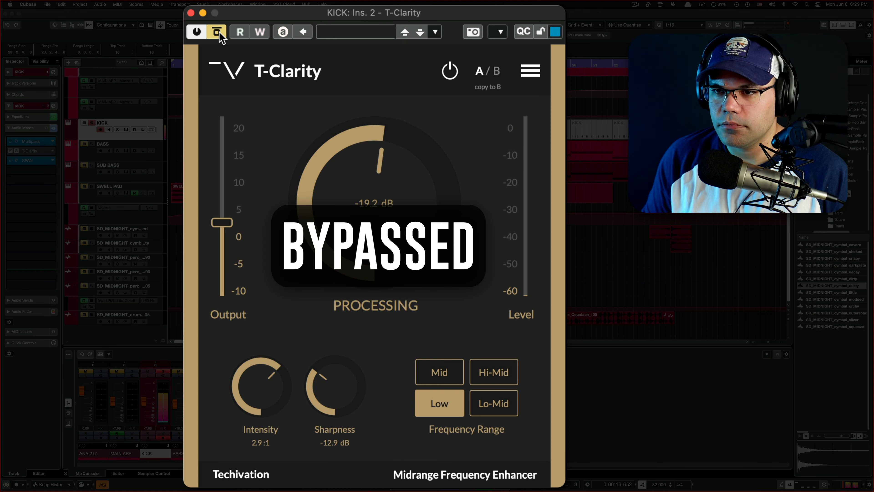
pyautogui.click(217, 32)
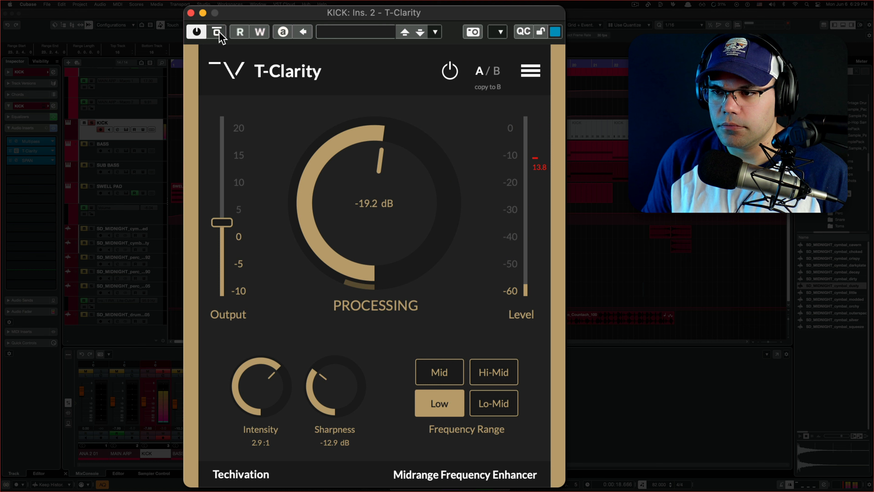
pyautogui.click(216, 31)
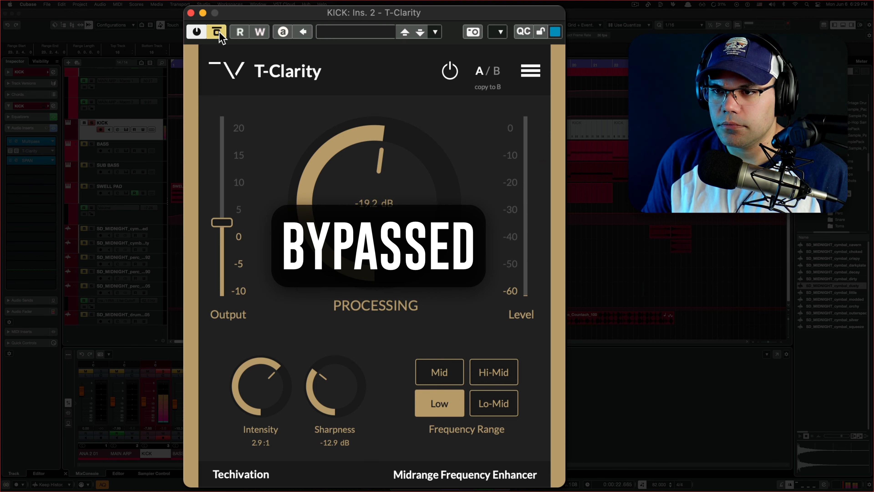
pyautogui.click(216, 32)
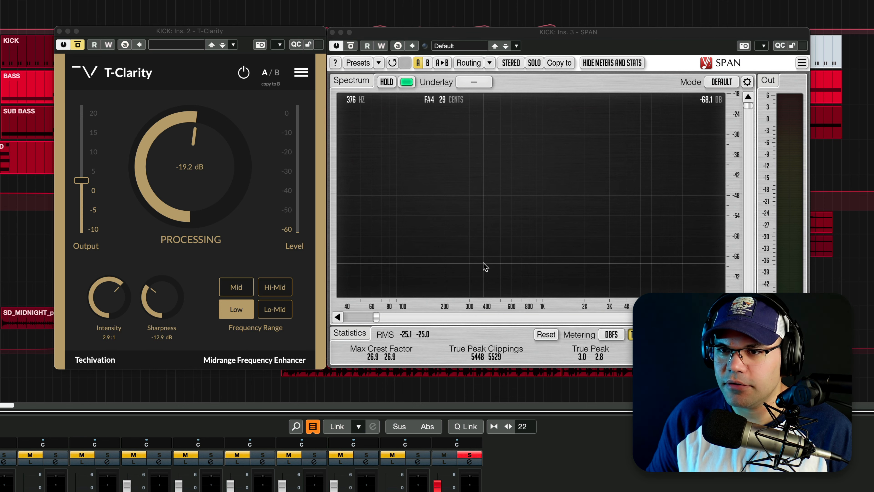
pyautogui.click(243, 72)
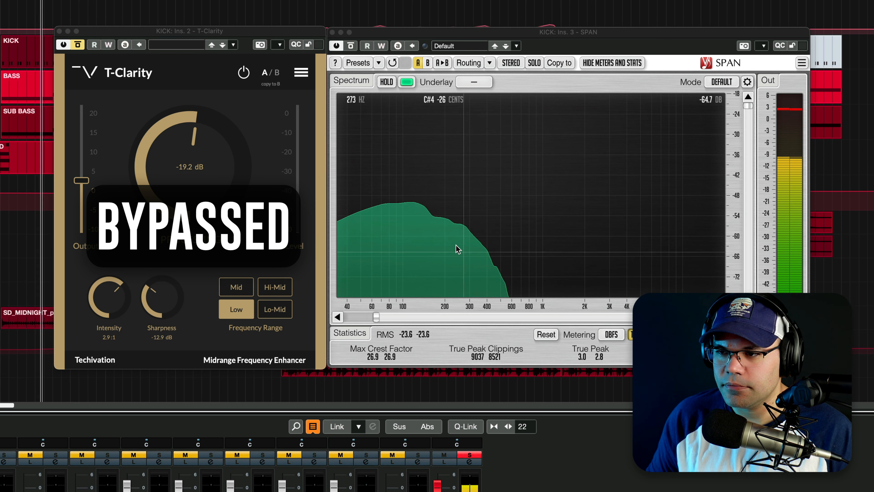
pyautogui.click(77, 45)
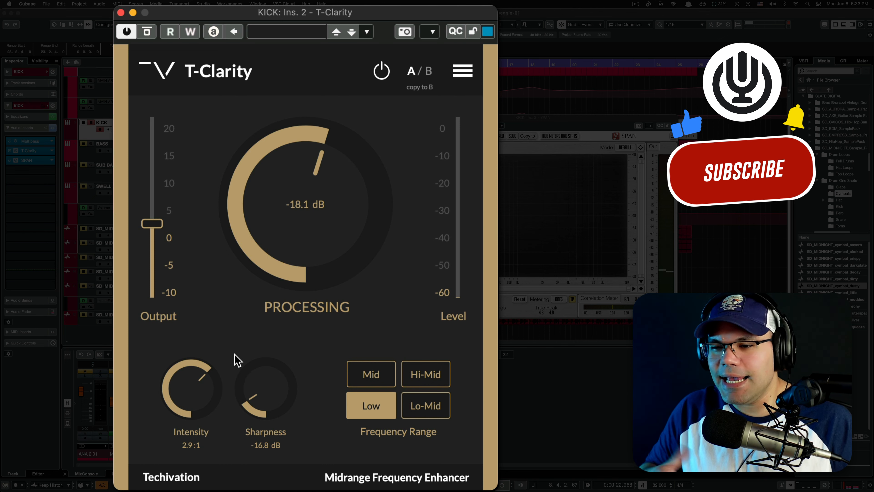
# - Audition the Intensity knob down to 1.0:1, then settle it around 2.4:1
pyautogui.moveTo(191, 387); pyautogui.dragTo(187, 418)
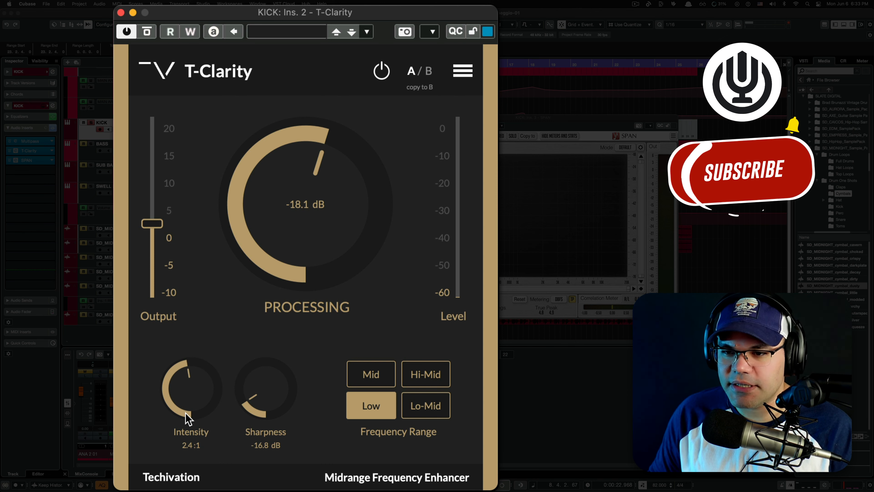
pyautogui.moveTo(190, 390); pyautogui.dragTo(201, 402)
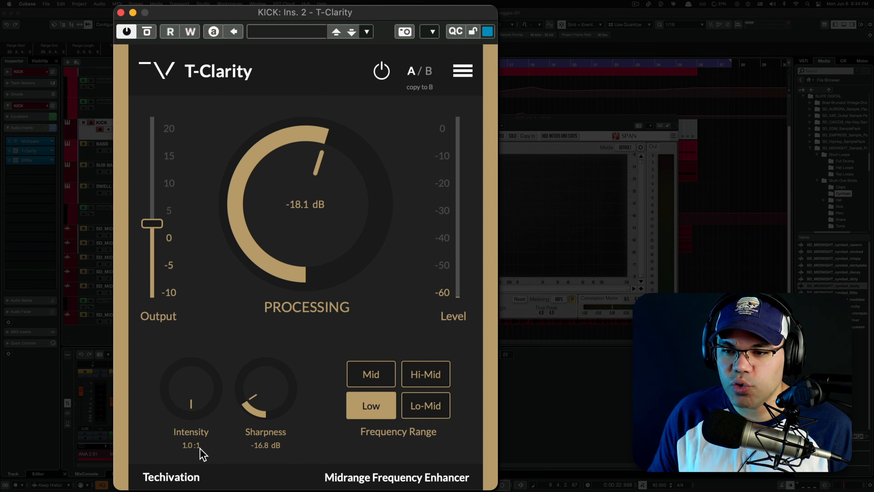
pyautogui.moveTo(204, 397)
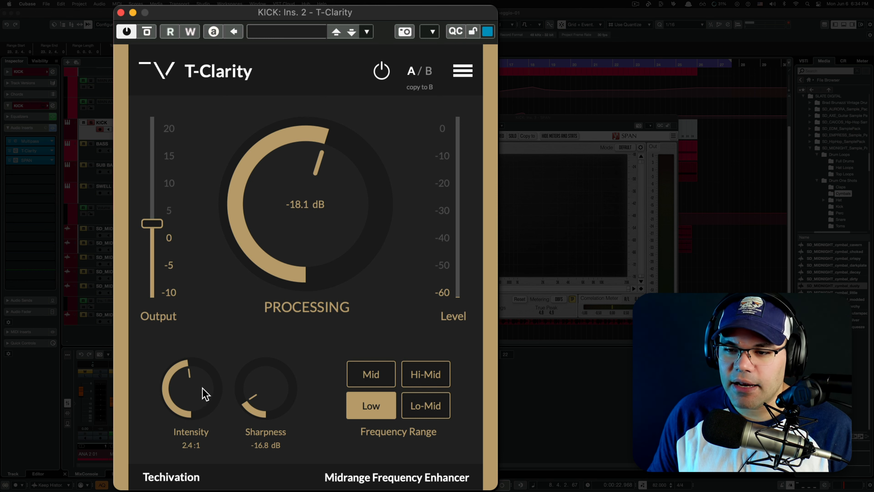
pyautogui.moveTo(197, 390)
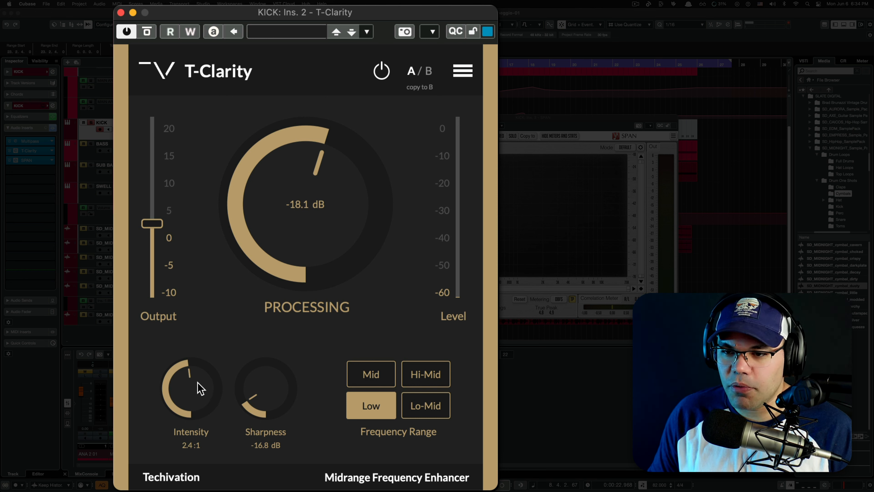
pyautogui.moveTo(191, 388); pyautogui.dragTo(195, 368)
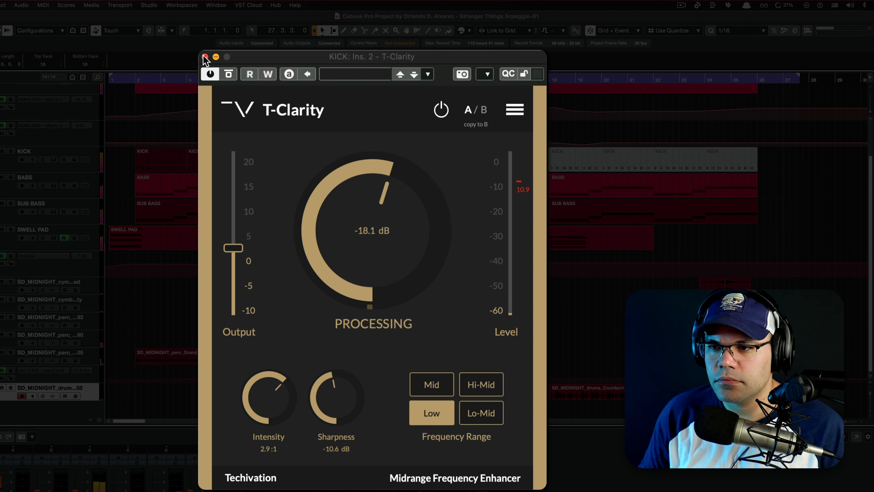
# - Close the KICK Ins. 2 T-Clarity window
pyautogui.click(207, 57)
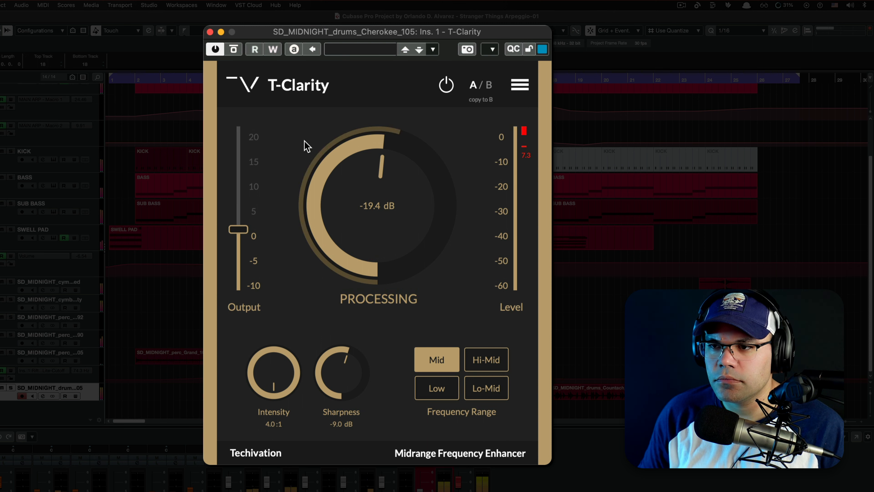
pyautogui.moveTo(232, 49)
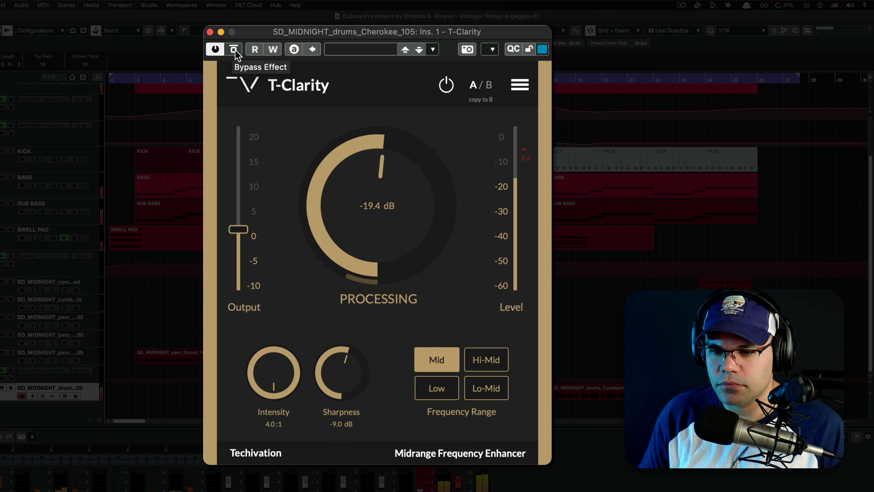
# - Bypass and re-enable the drum loop's Mid-range T-Clarity twice, leaving it active
pyautogui.click(234, 50)
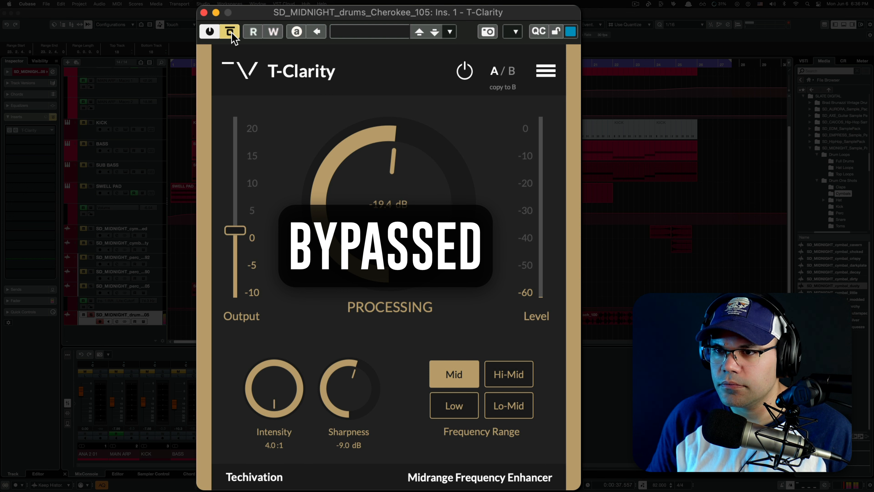
pyautogui.click(229, 31)
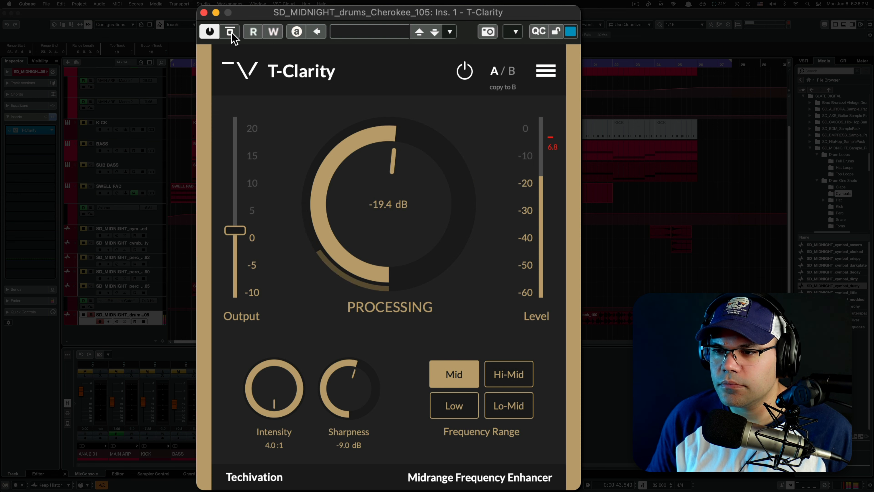
pyautogui.click(229, 32)
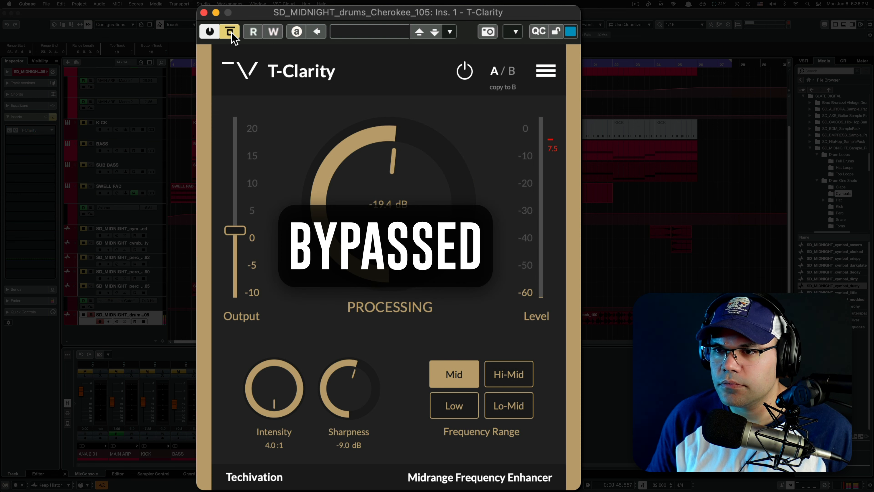
pyautogui.click(229, 31)
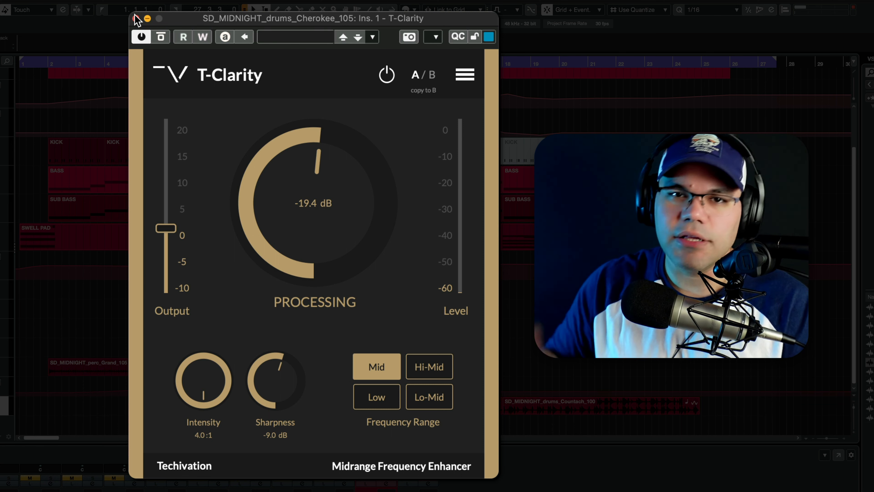
pyautogui.moveTo(442, 145)
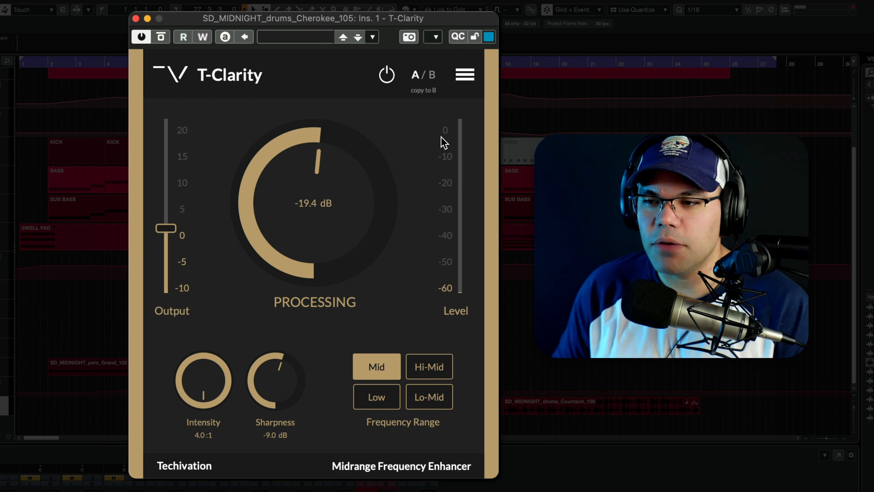
pyautogui.moveTo(378, 303)
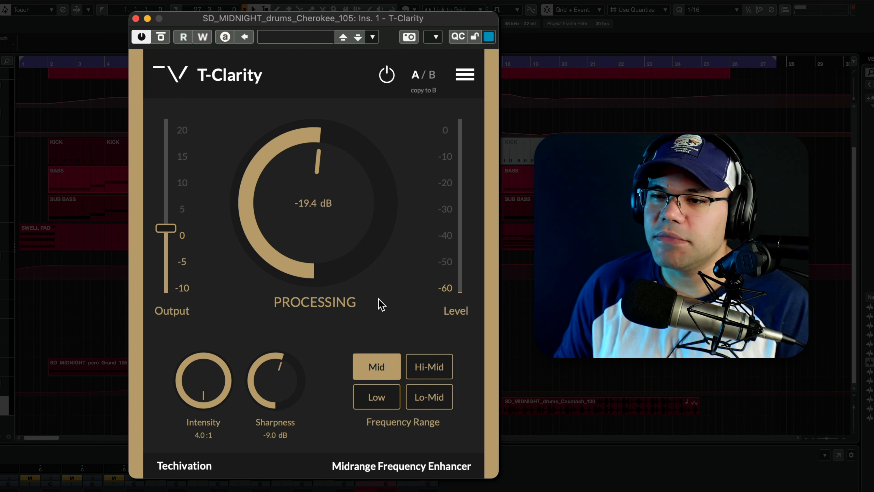